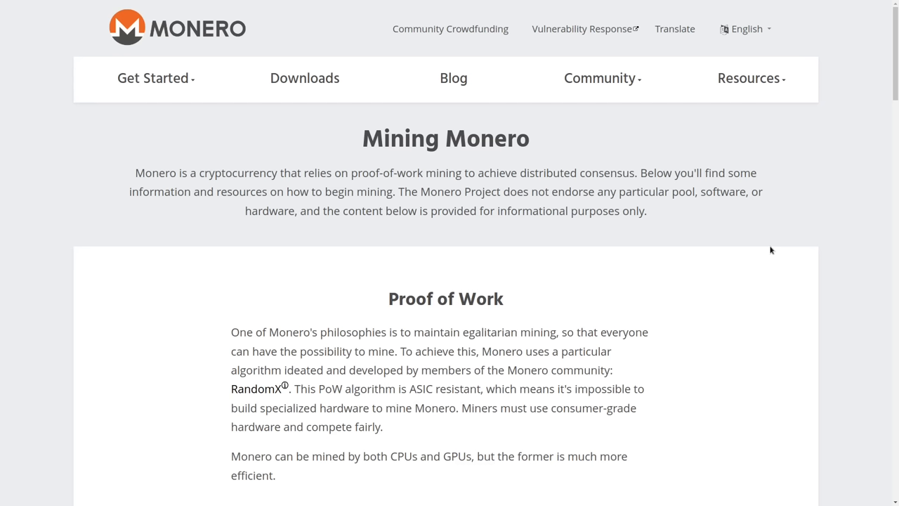
mouse_move(771, 225)
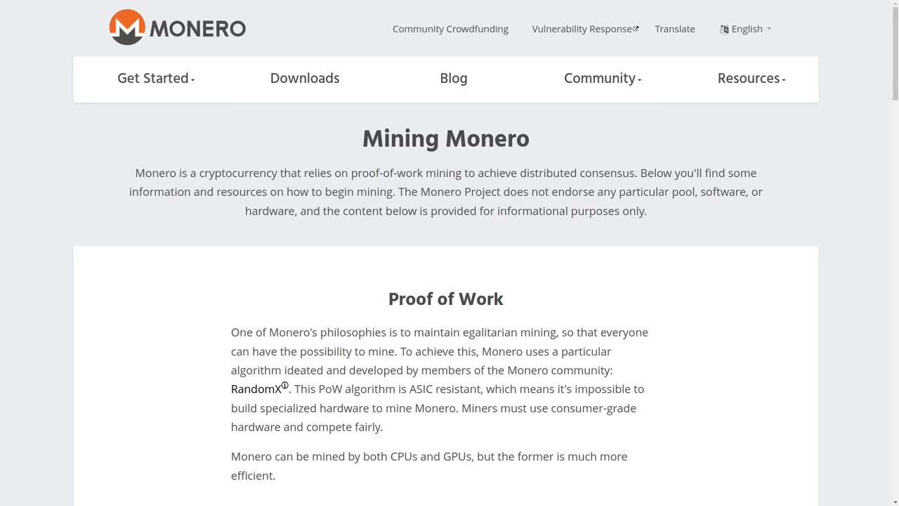
- Open the Moneropedia article on tail emission and scroll through it
click(255, 388)
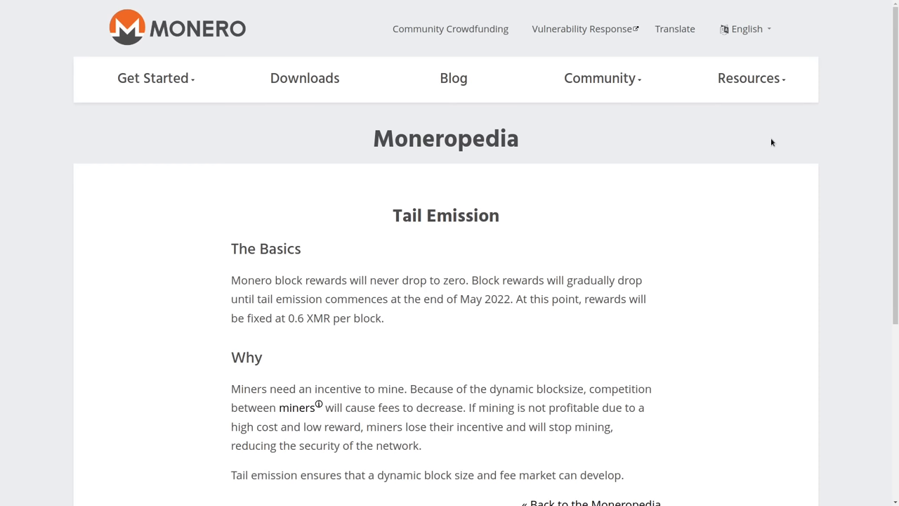
mouse_move(646, 243)
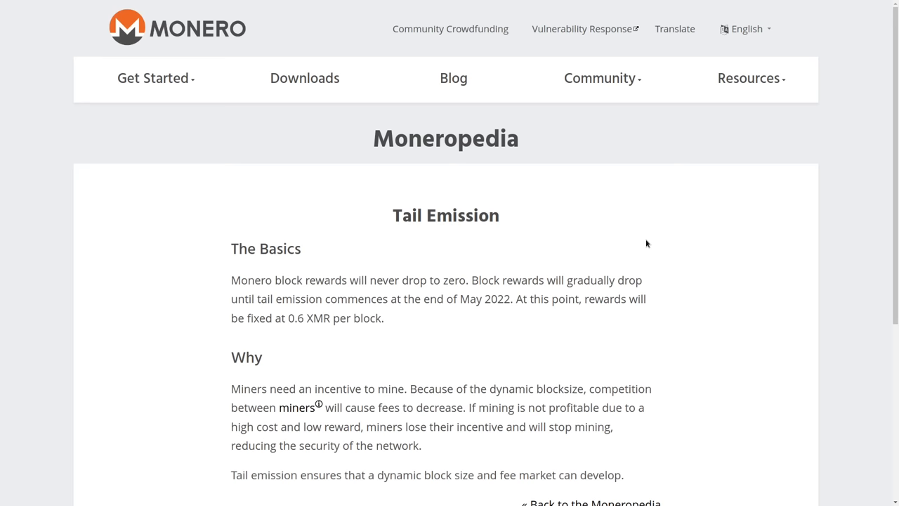
scroll(down, 3)
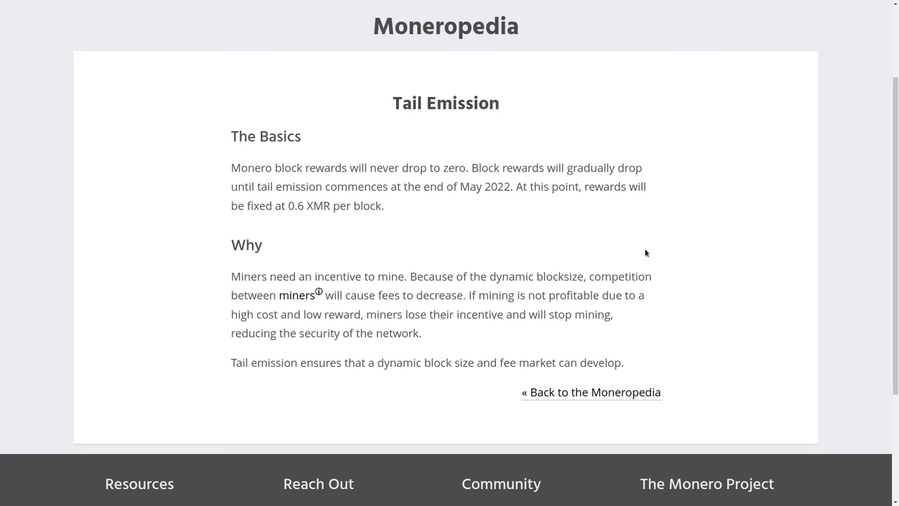
scroll(up, 3)
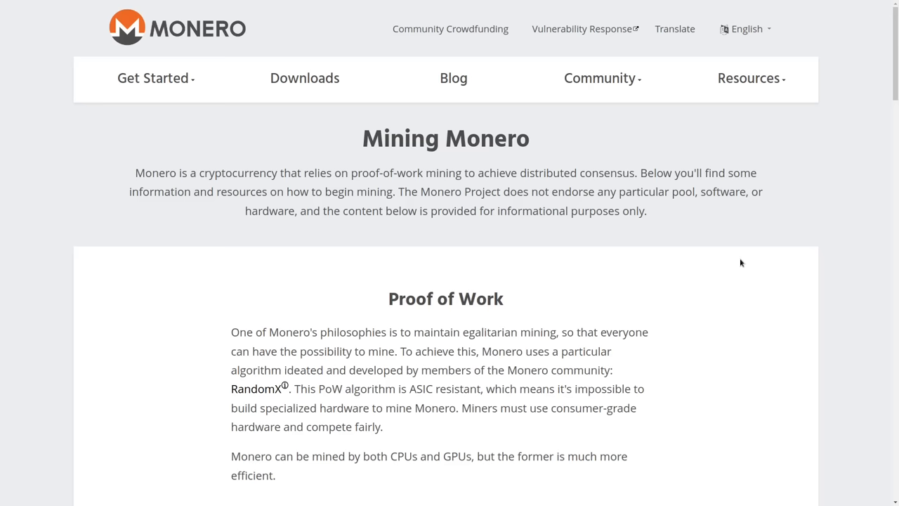
- Open the Downloads page and scroll through the GUI and CLI wallet sections
click(304, 78)
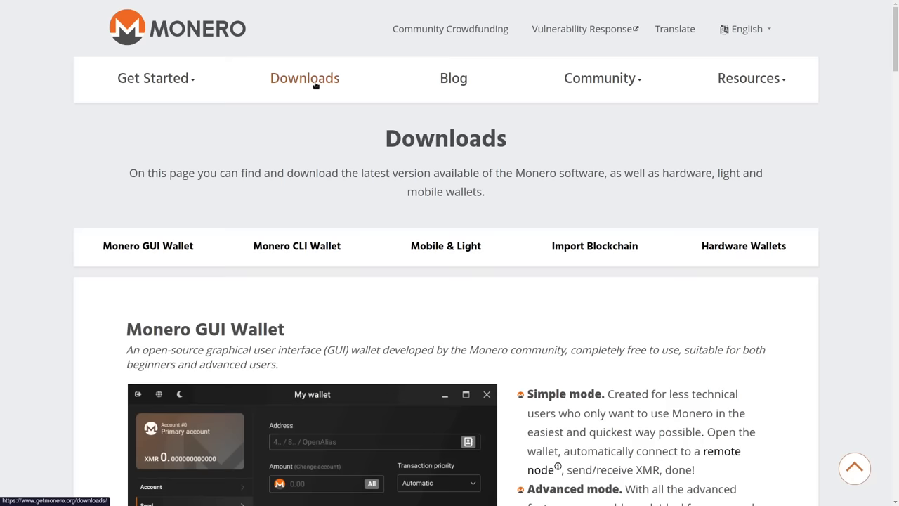
scroll(down, 3)
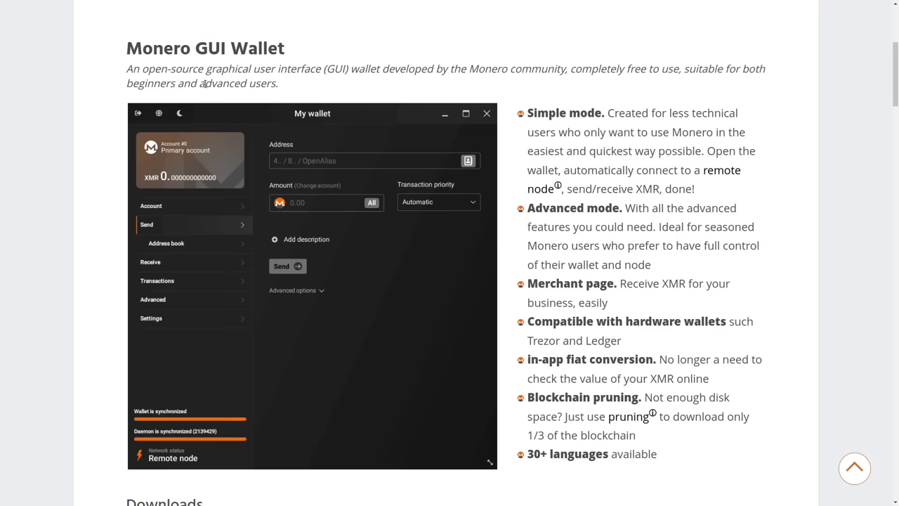
scroll(down, 3)
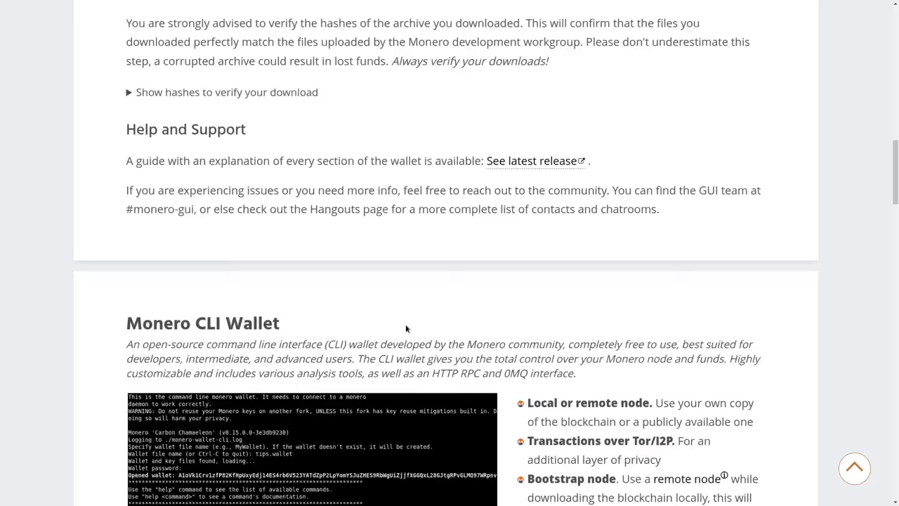
scroll(down, 3)
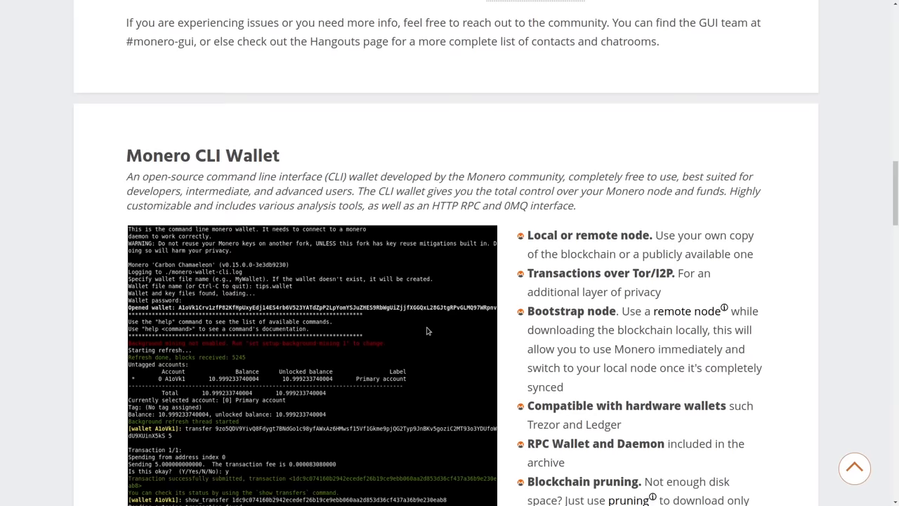
scroll(up, 3)
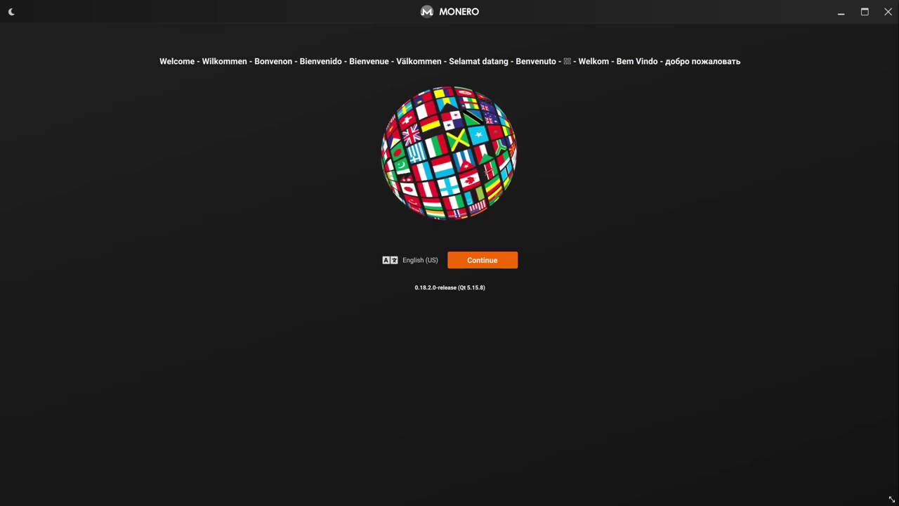
- Continue past the language welcome screen and choose Simple mode with bootstrap
click(482, 260)
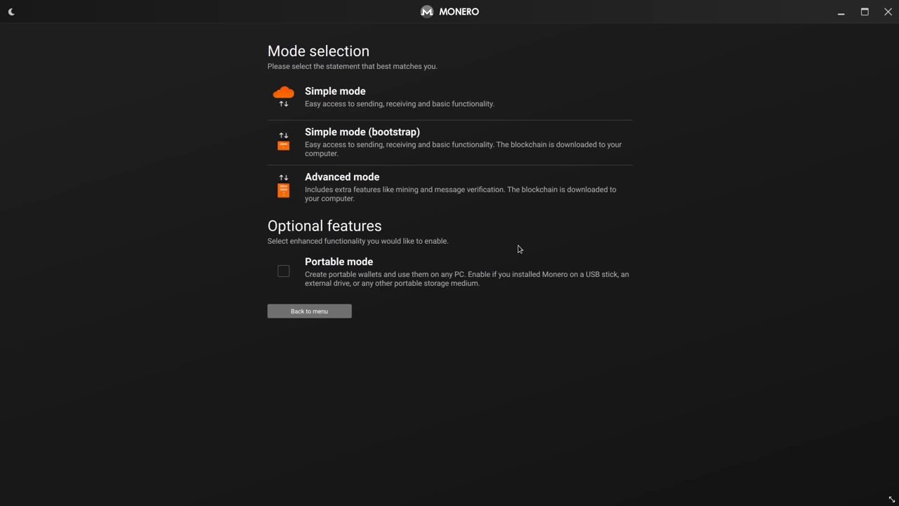
mouse_move(372, 98)
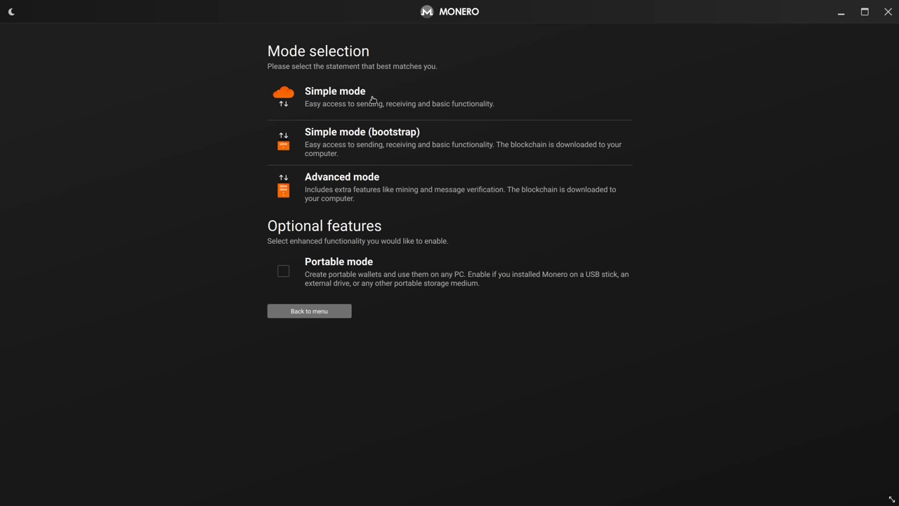
mouse_move(403, 133)
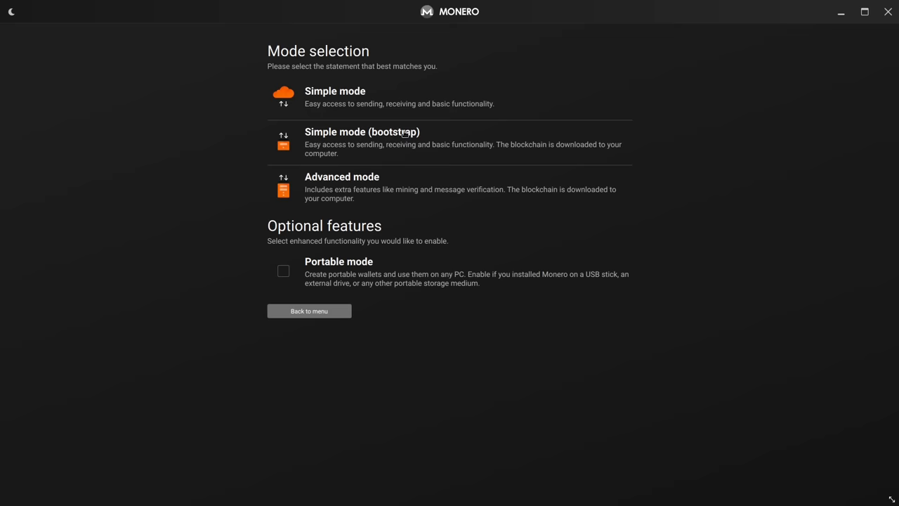
click(335, 96)
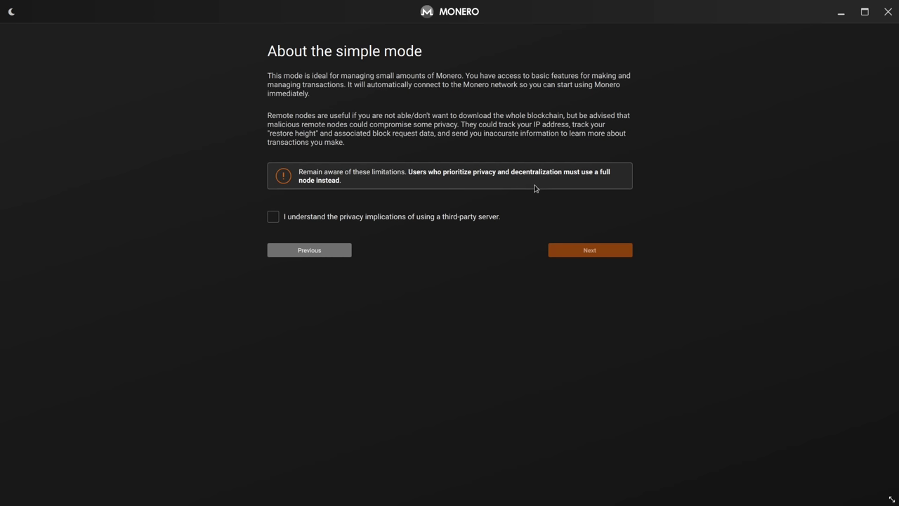
- Tick 'I understand the privacy implications of using a third-party server'
click(272, 216)
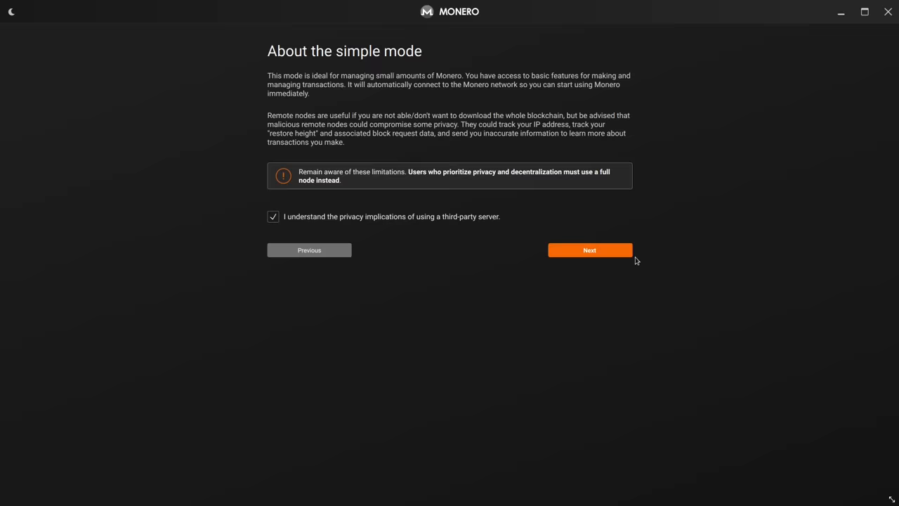
- Advance from the simple mode explanation to the 25-word recovery phrase page
click(589, 250)
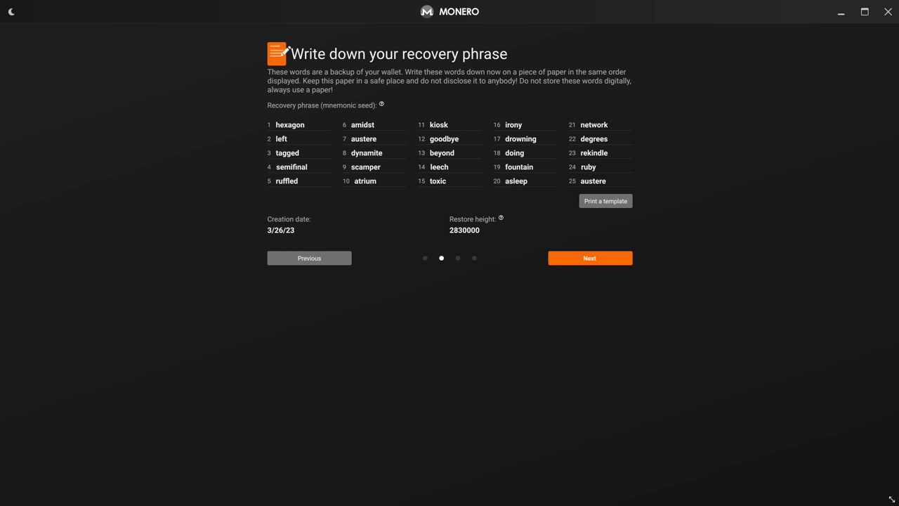
mouse_move(636, 272)
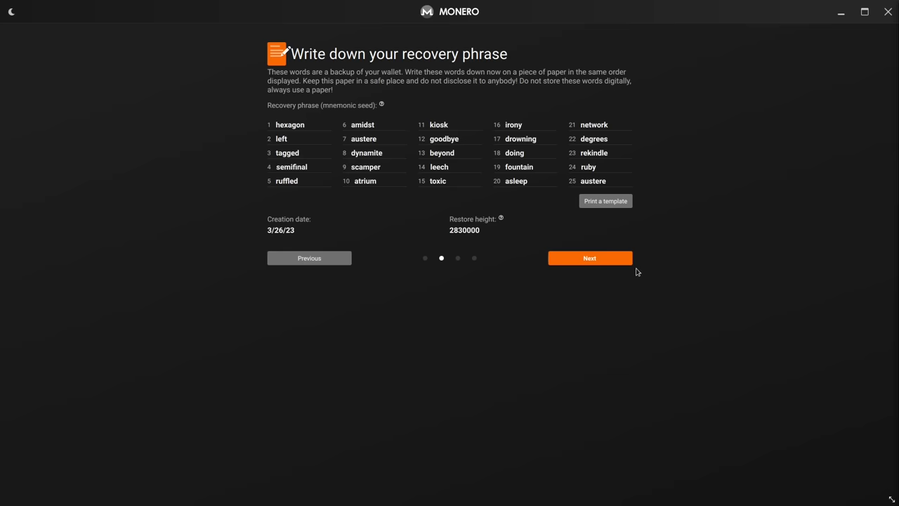
- Advance to verifying the recovery phrase's missing words 3, 9, 13, 18 and 23
click(589, 258)
text(rekindle)
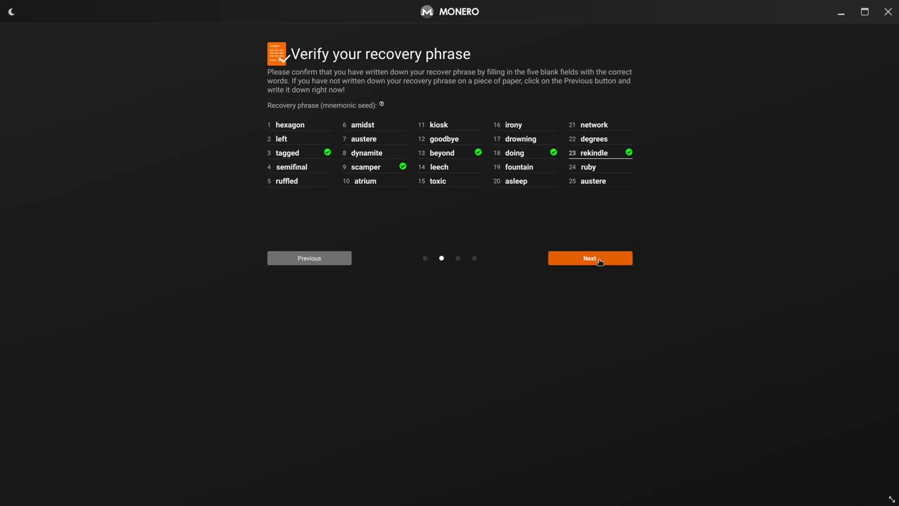
- Accept the verified phrase, confirm the matching password, and create the wallet from the summary
click(590, 258)
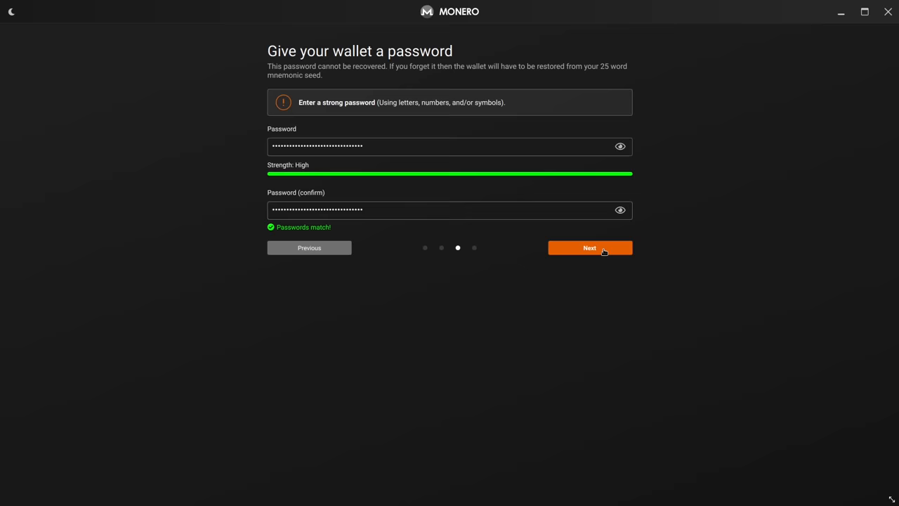
click(589, 247)
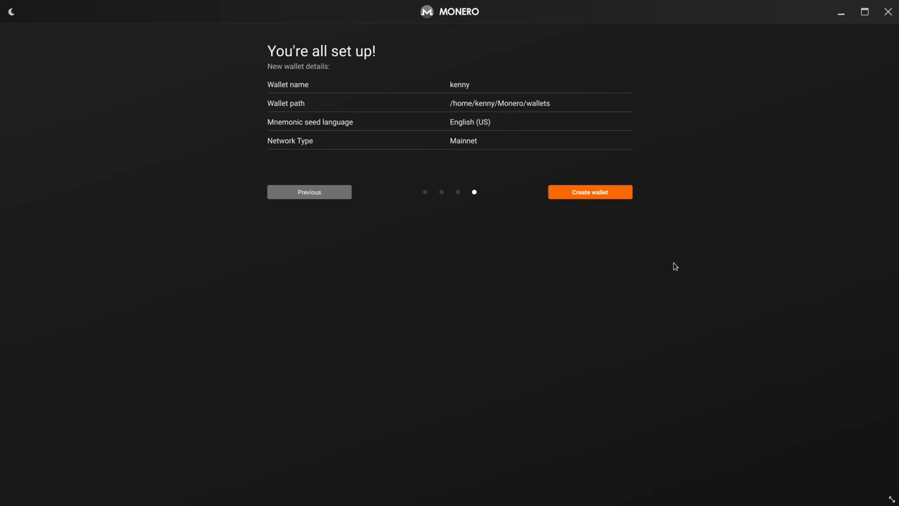
click(589, 191)
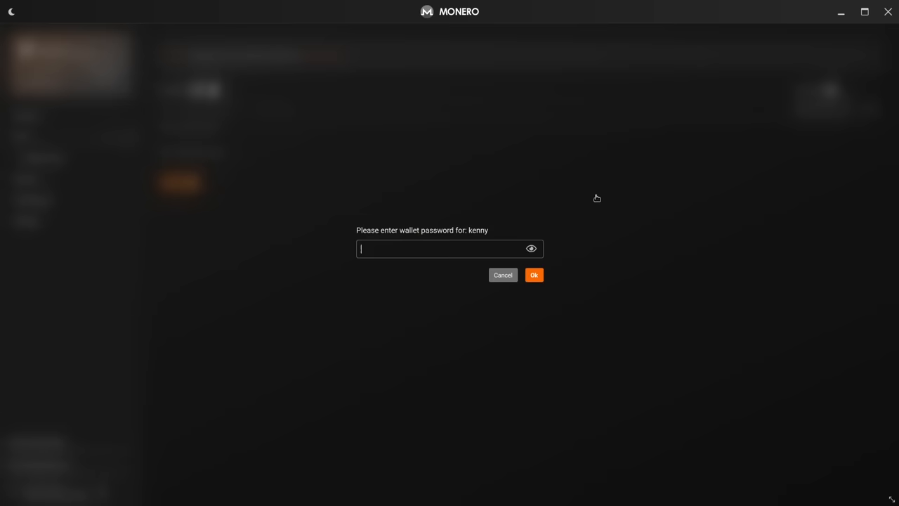
- Unlock the wallet, copy the primary account address from Account, and reach XMRig's homepage
click(533, 275)
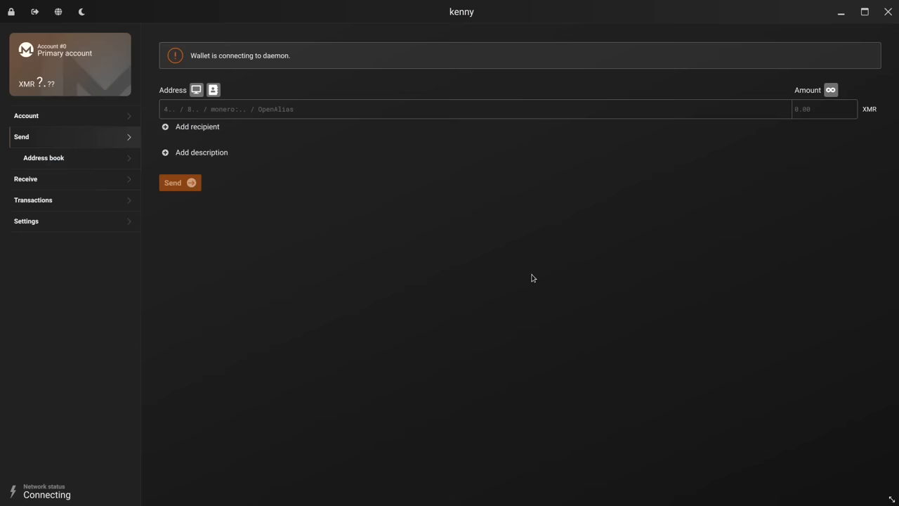
click(27, 116)
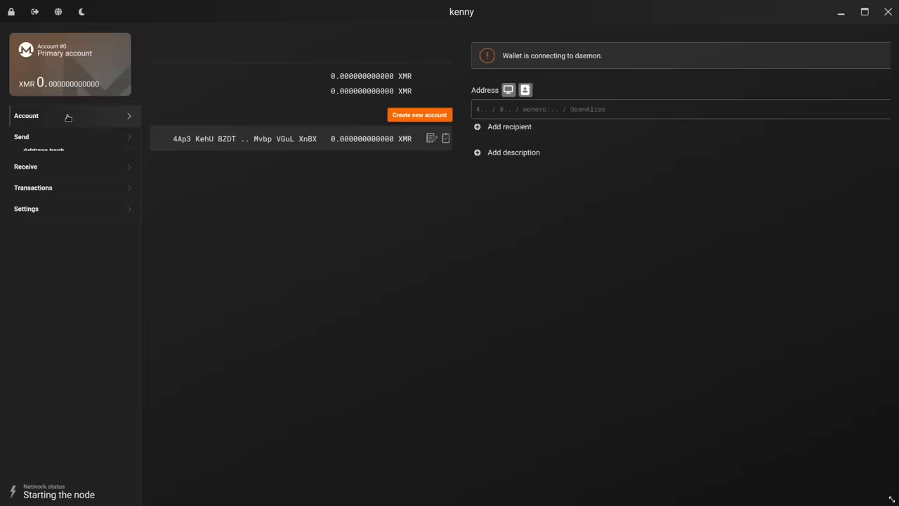
click(445, 138)
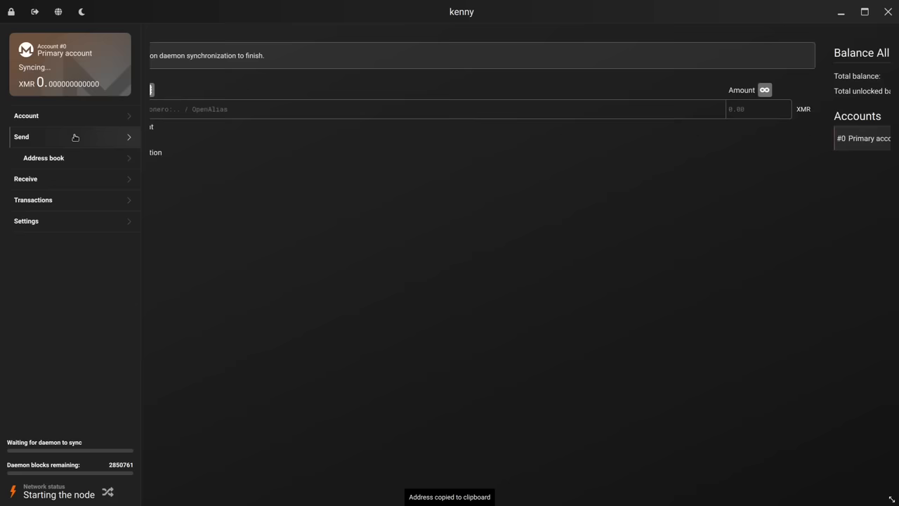
click(196, 89)
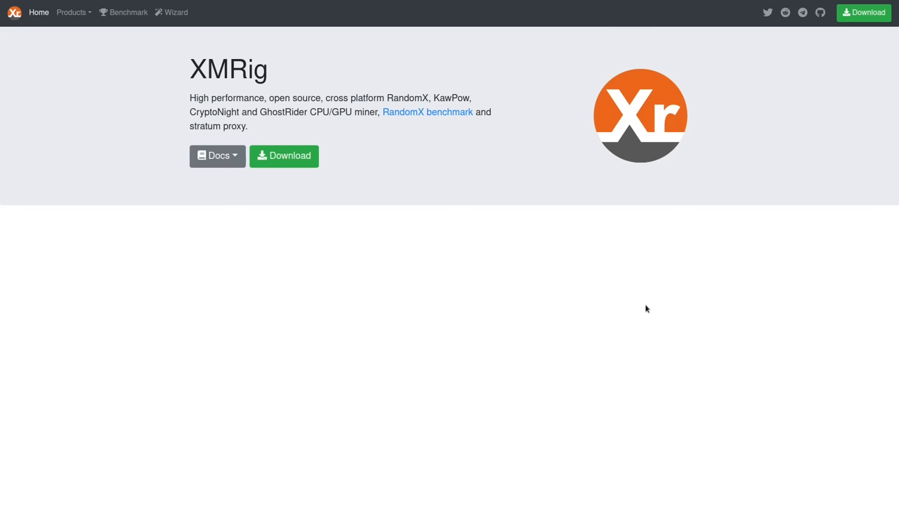
- Open XMRig's download page, show the Linux builds, and accept the miner warning
click(283, 155)
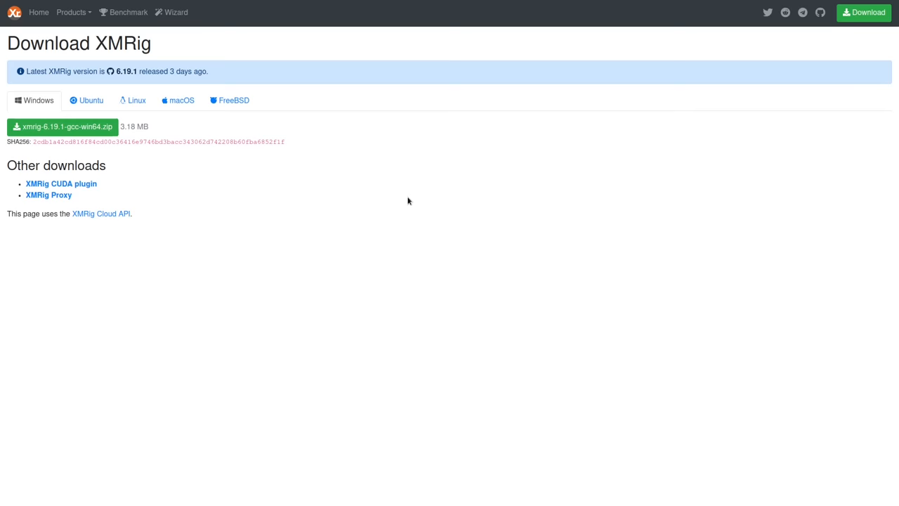
mouse_move(388, 247)
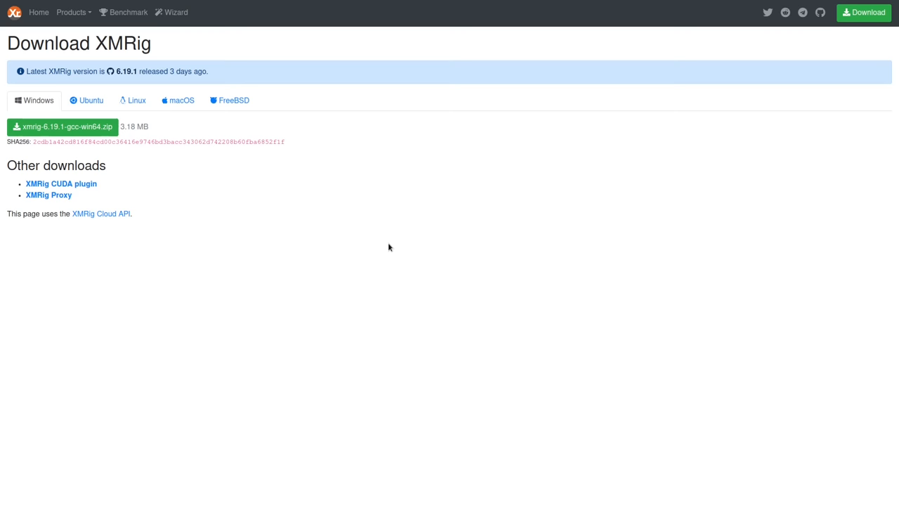
click(132, 100)
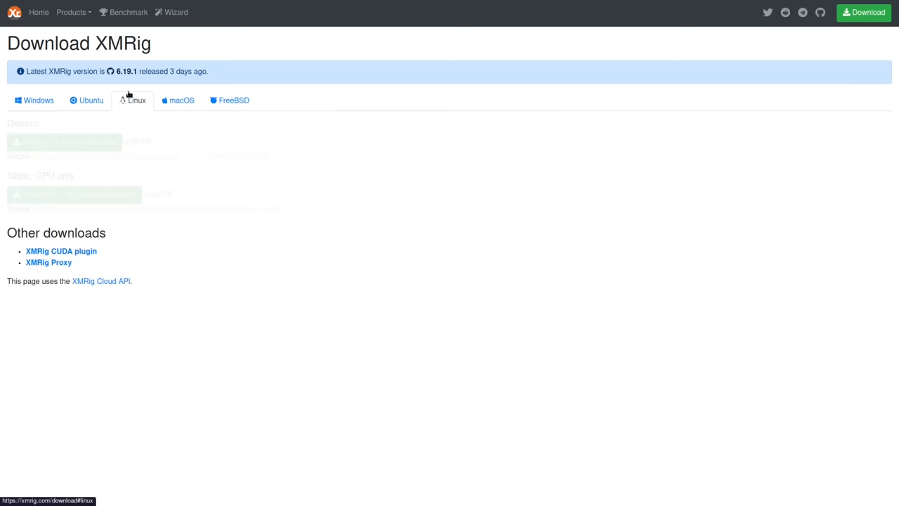
click(64, 141)
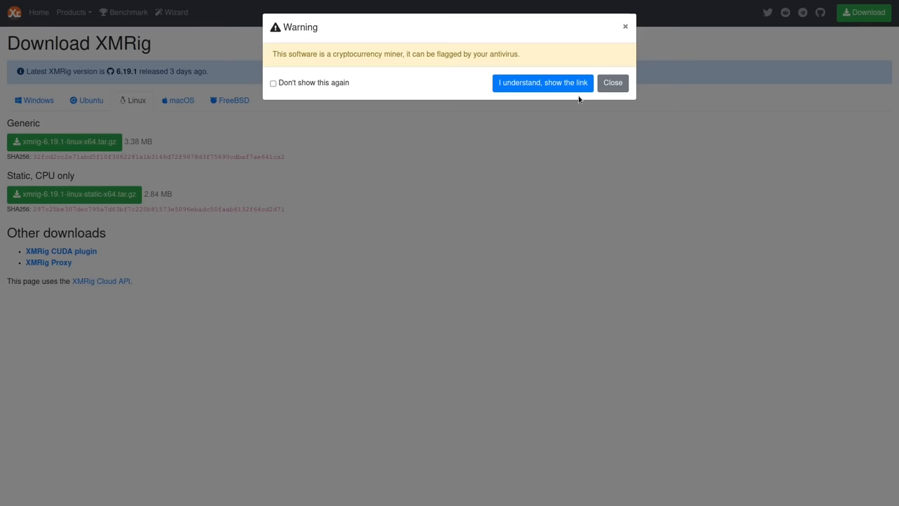
click(542, 83)
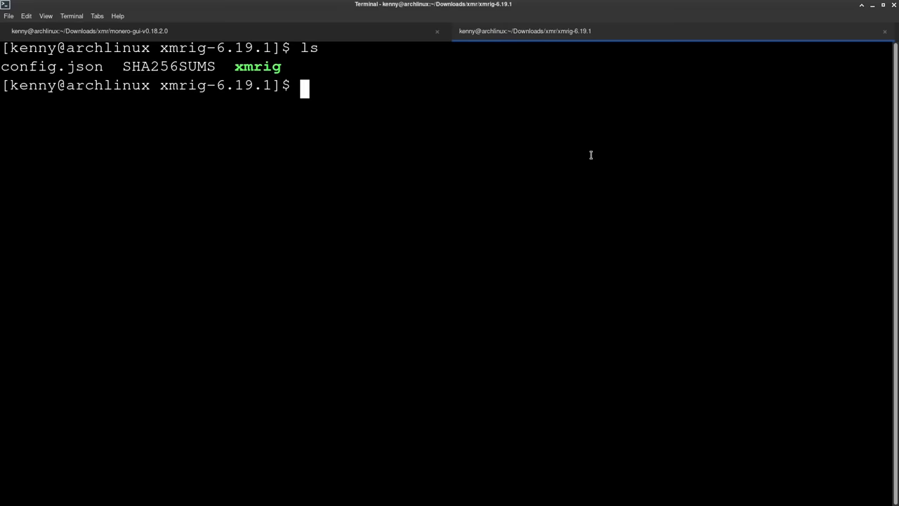
- Open config.json in vim and search '/us' to reach the pools user field
double_click(168, 66)
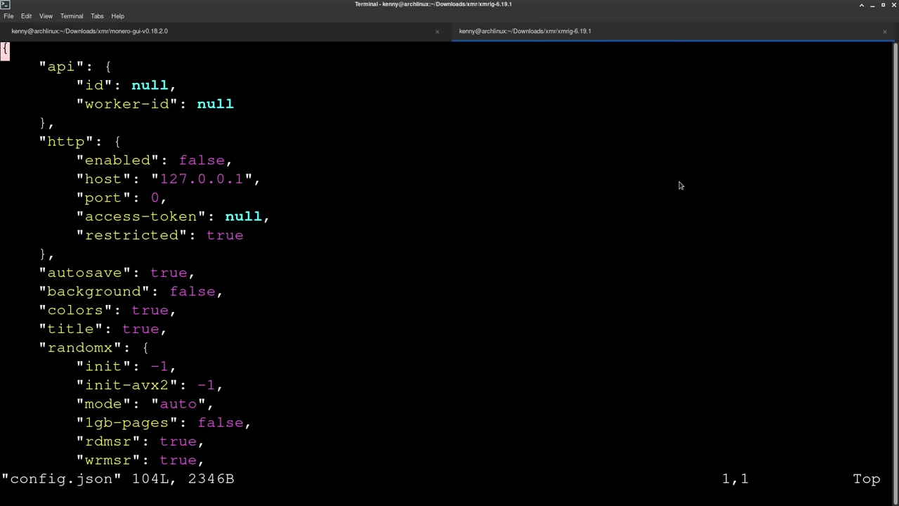
text(/us)
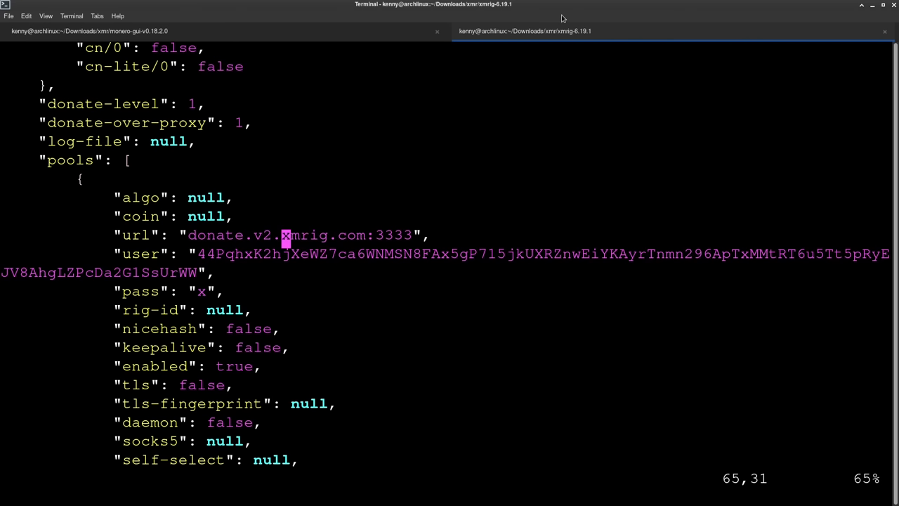
key(Left)
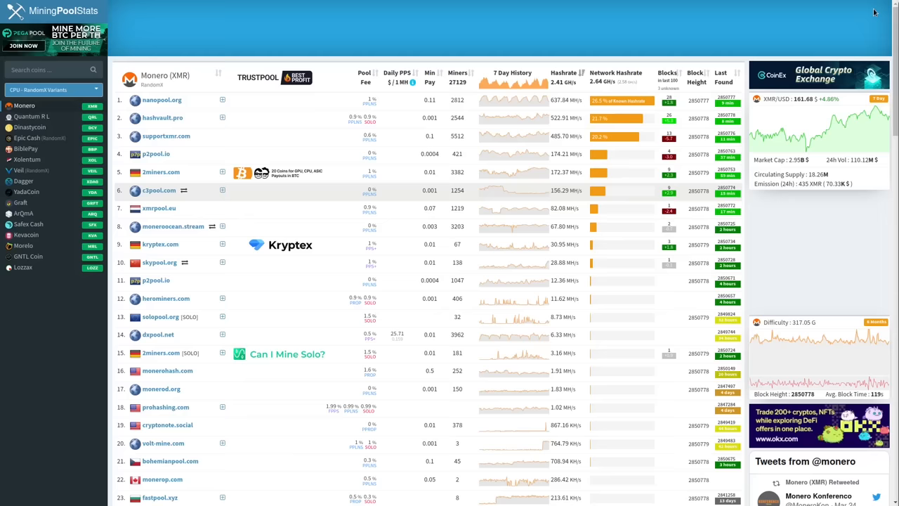
mouse_move(274, 263)
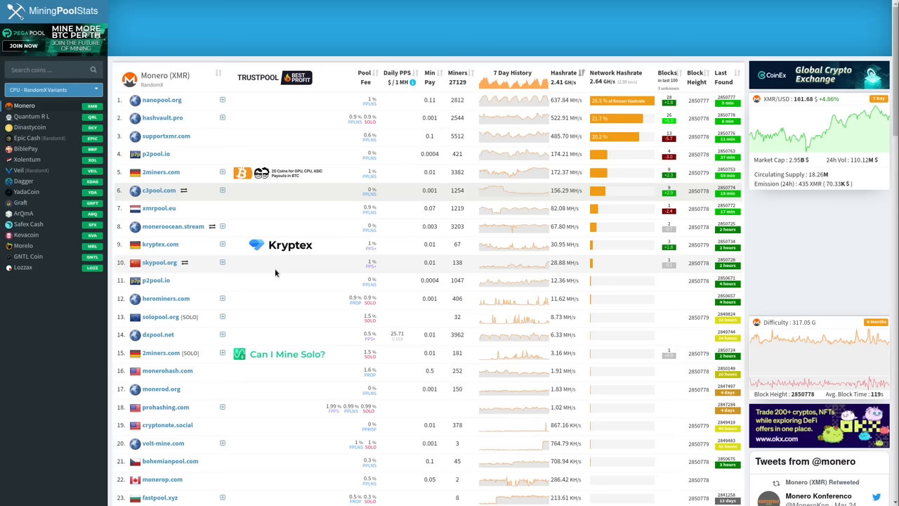
mouse_move(412, 136)
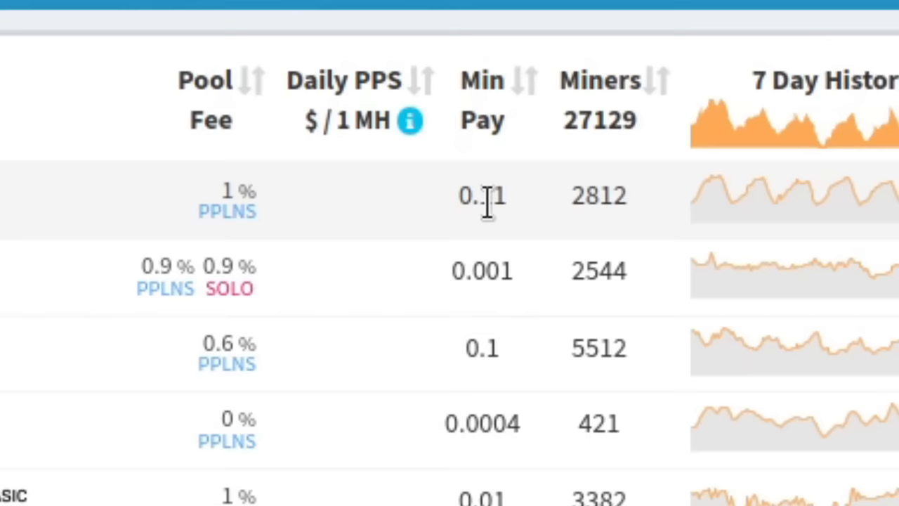
mouse_move(495, 253)
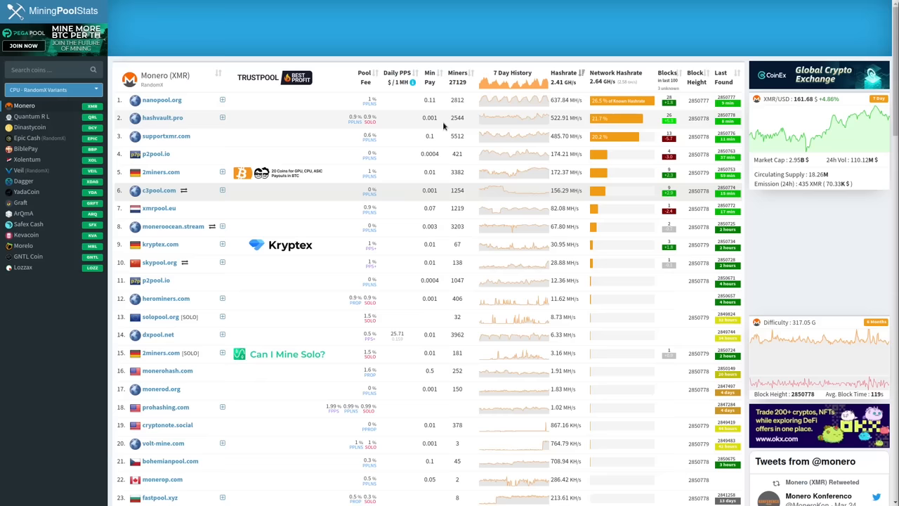
mouse_move(431, 312)
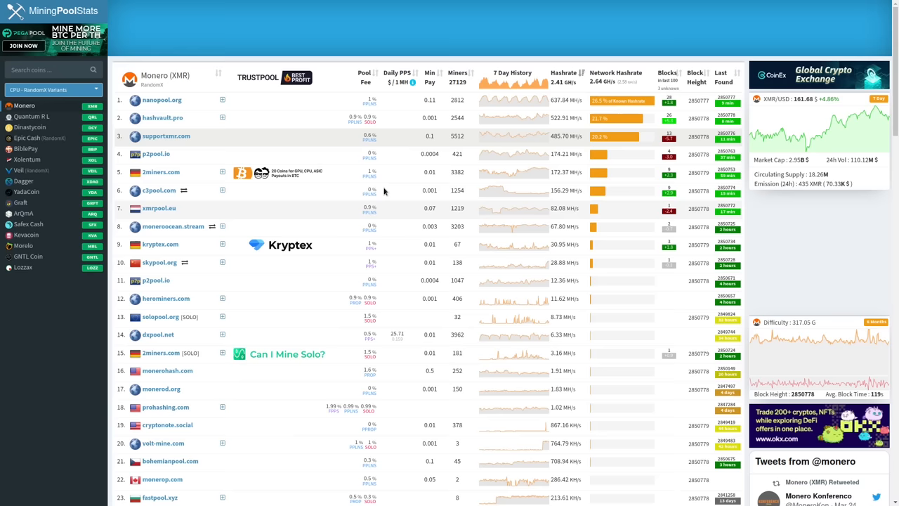
mouse_move(373, 139)
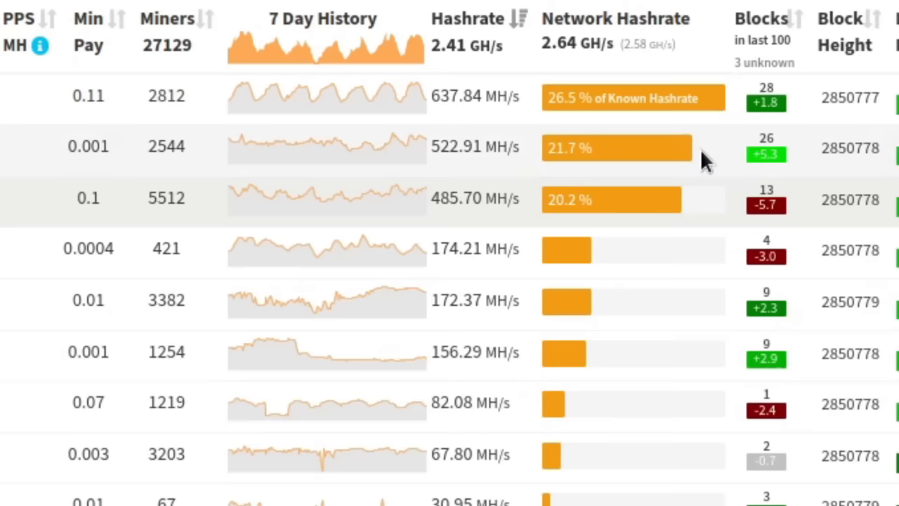
mouse_move(533, 306)
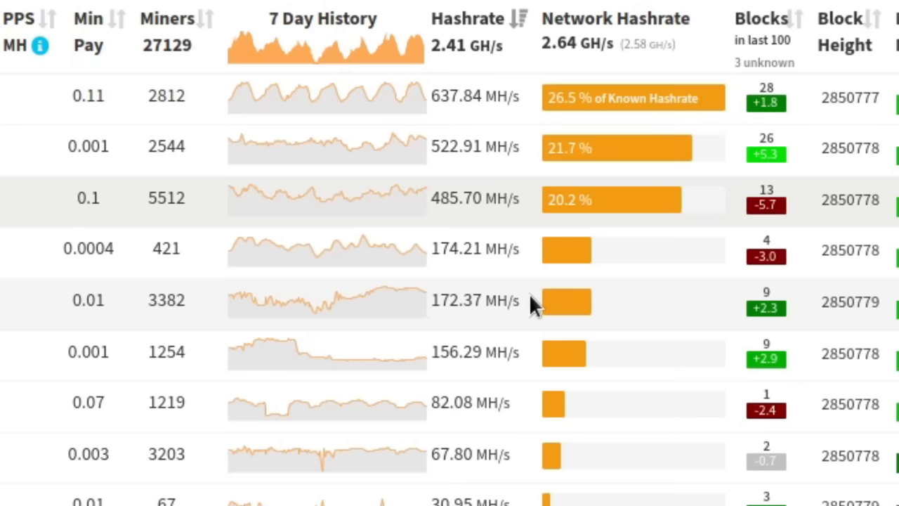
- Zoom out on the Monero pool list and open the supportxmr.com pool site
key(ctrl+minus)
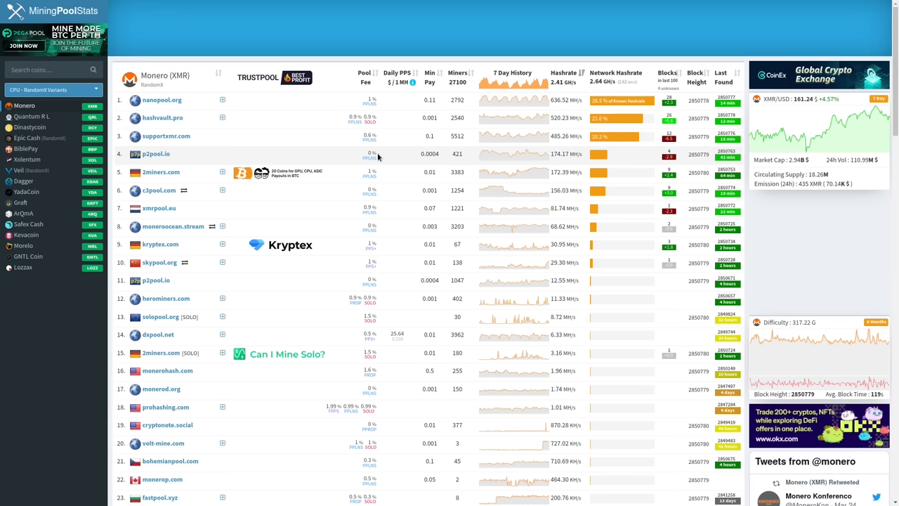
mouse_move(431, 158)
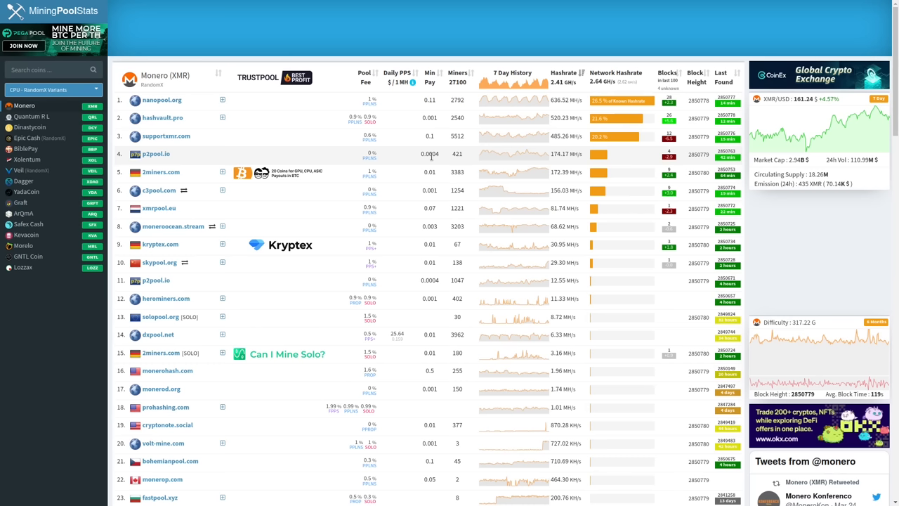
mouse_move(450, 160)
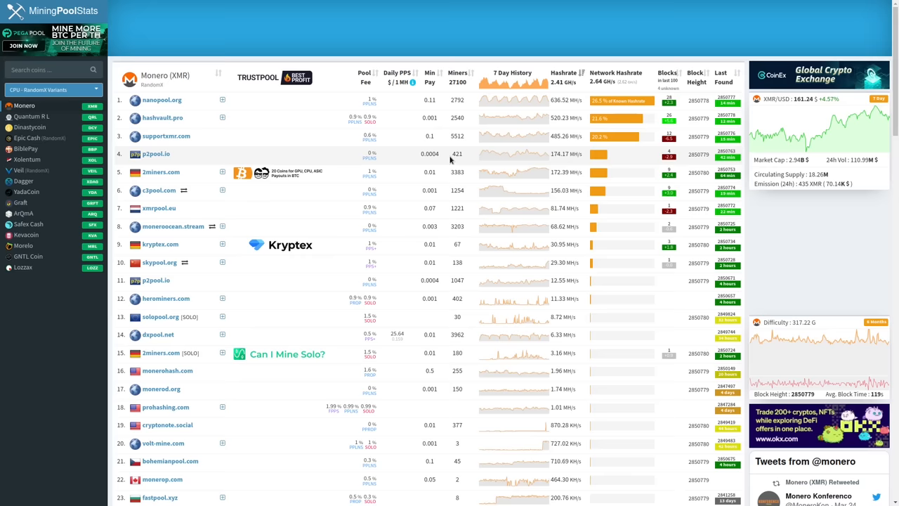
click(166, 136)
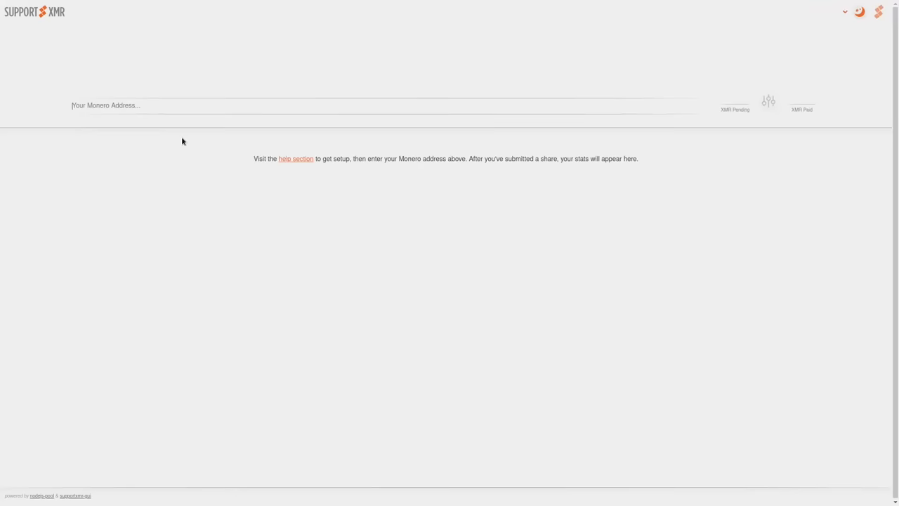
click(296, 158)
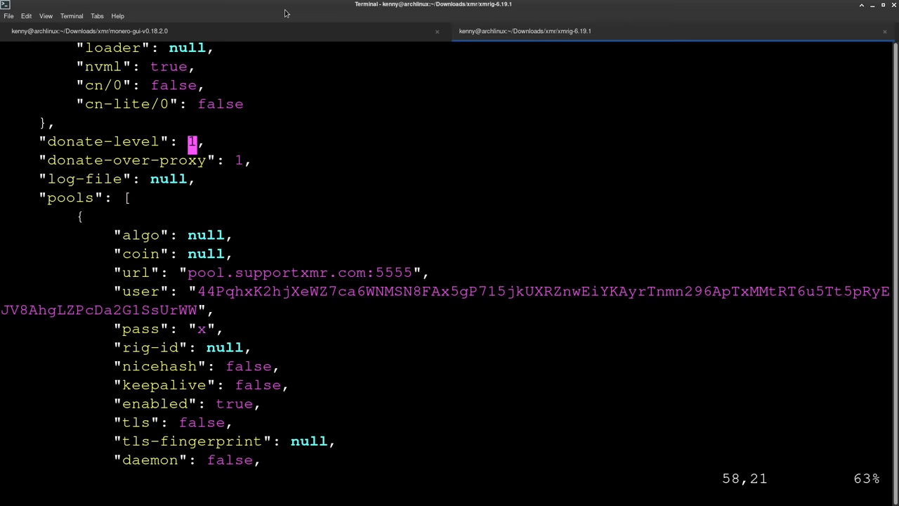
- Change the donate-level value in config.json from 1 to 0
text(0)
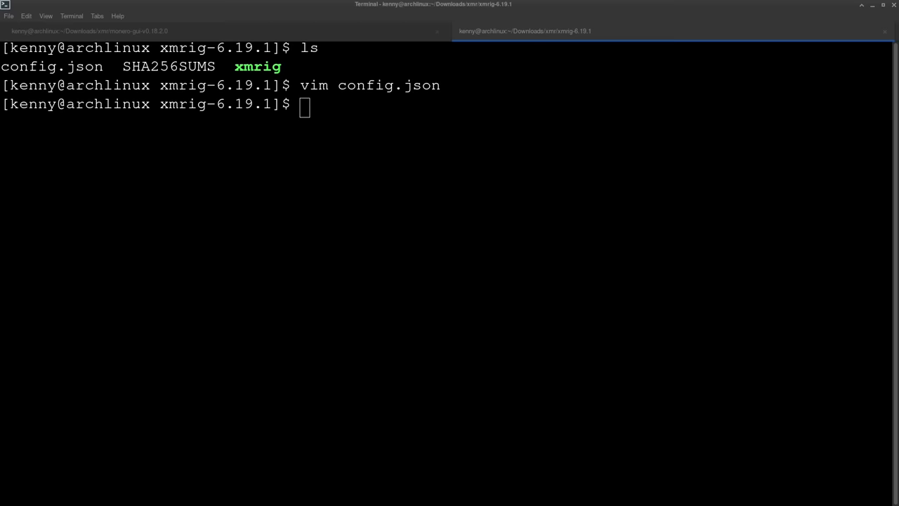
- Launch ./xmrig and scroll to the 'FAILED TO APPLY MSR MOD' warning
text(su)
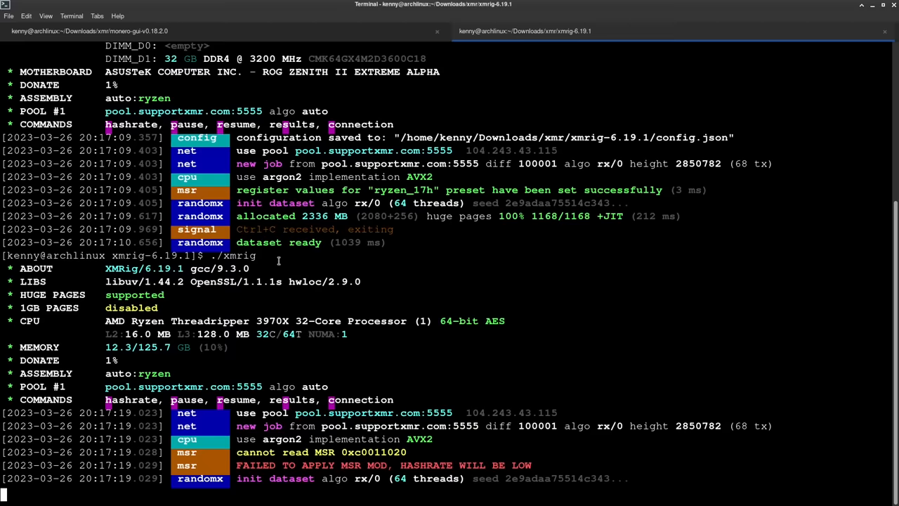
scroll(down, 3)
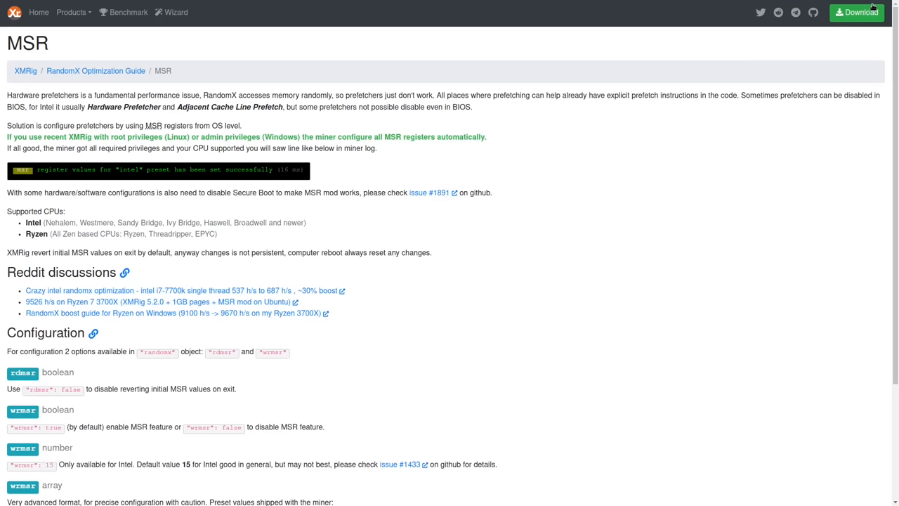
mouse_move(569, 228)
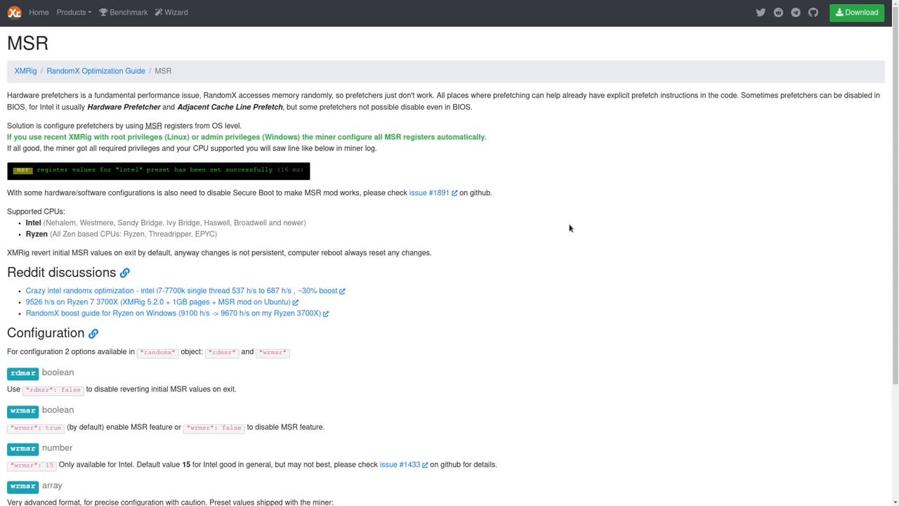
mouse_move(556, 229)
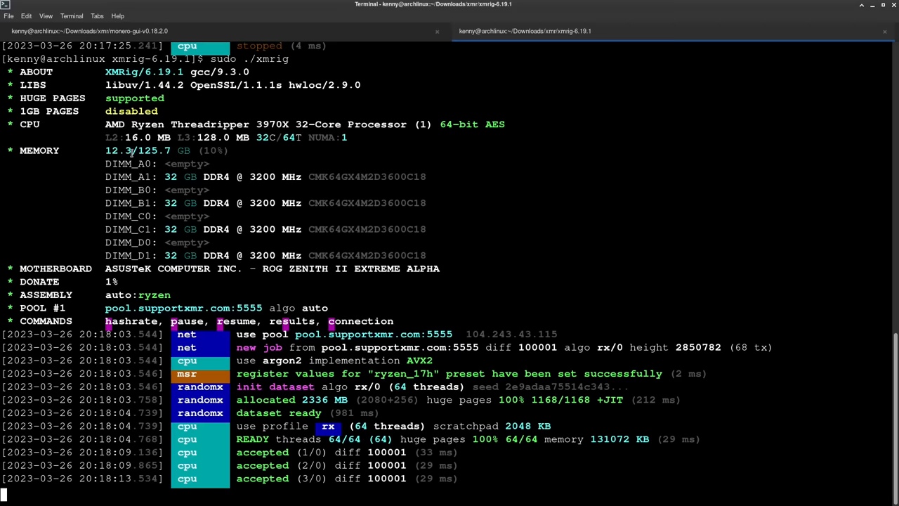
- Scroll through the root XMRig output as accepted share lines appear
scroll(down, 3)
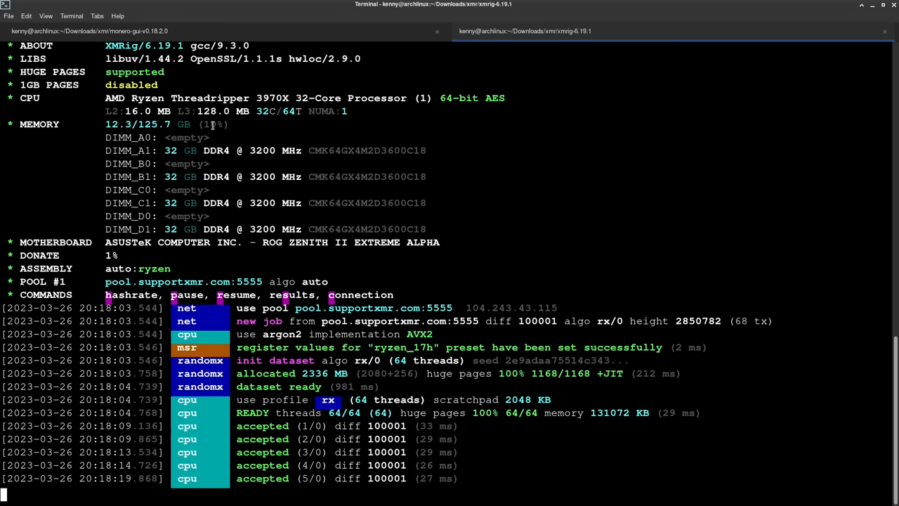
scroll(down, 3)
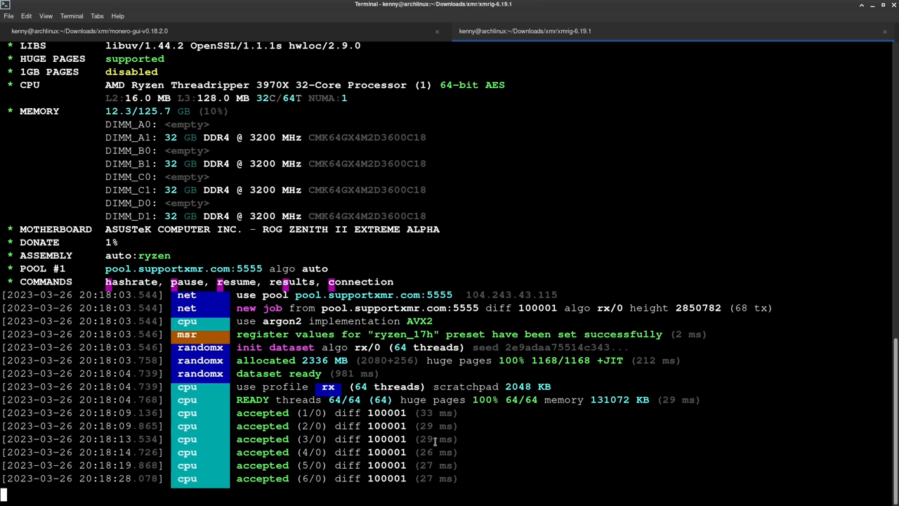
scroll(down, 3)
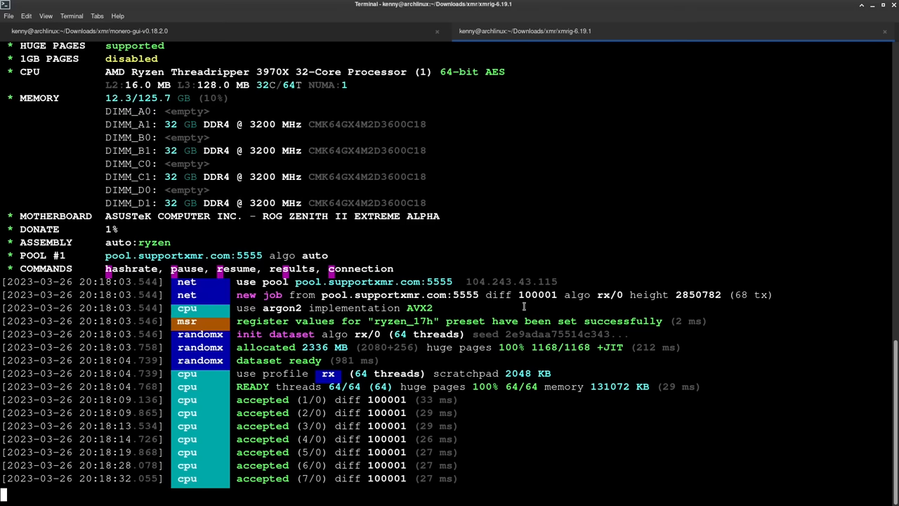
scroll(down, 3)
text(sudo ./xmrig)
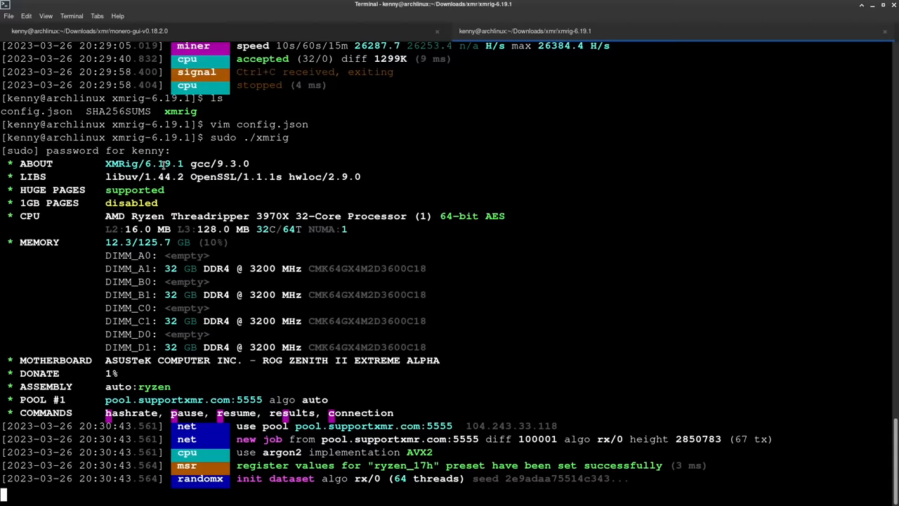
- Scroll the restarted miner's log showing 14 accepted shares at about 26,200 H/s
scroll(down, 3)
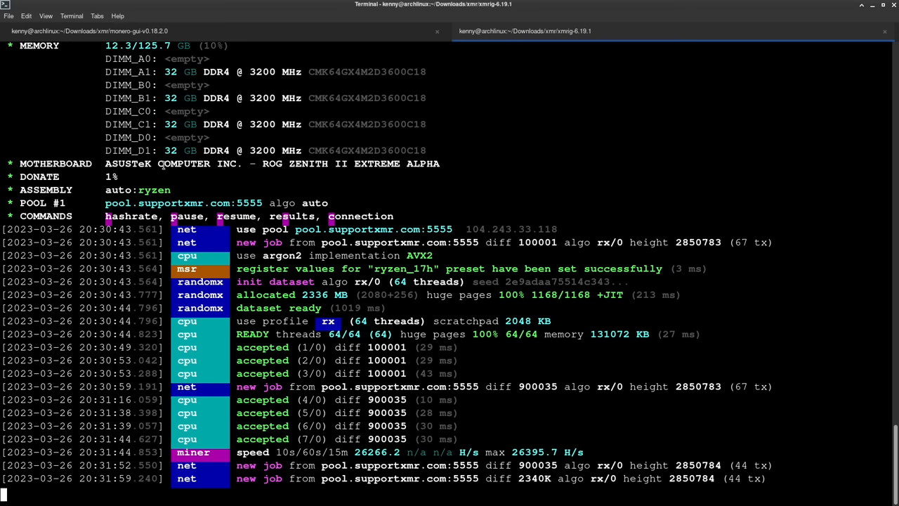
scroll(down, 3)
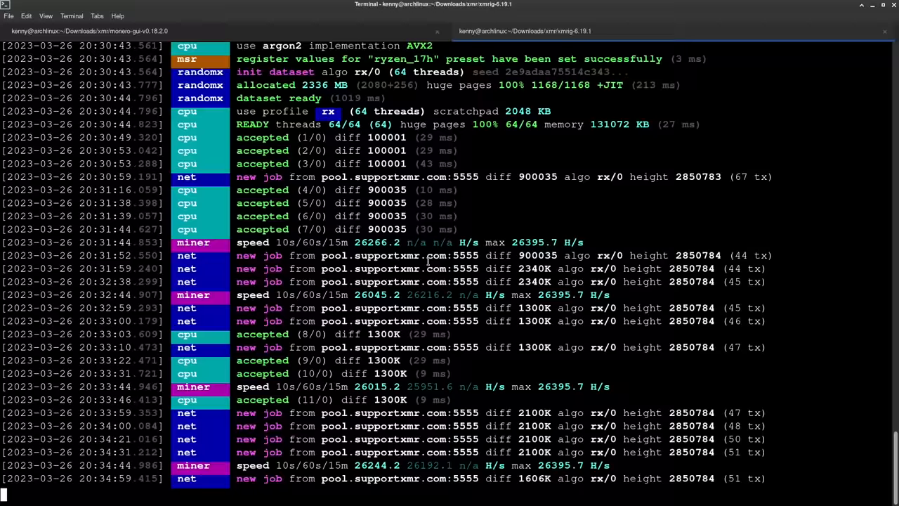
scroll(down, 3)
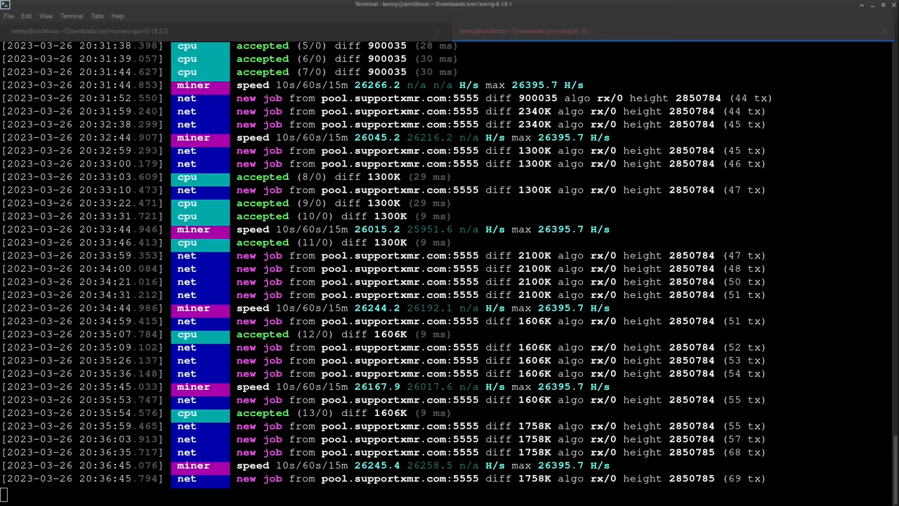
scroll(down, 3)
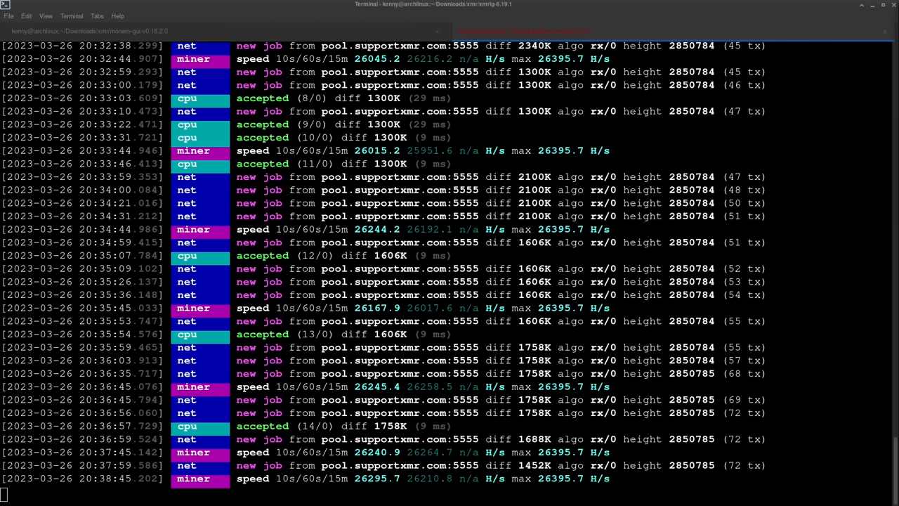
scroll(down, 3)
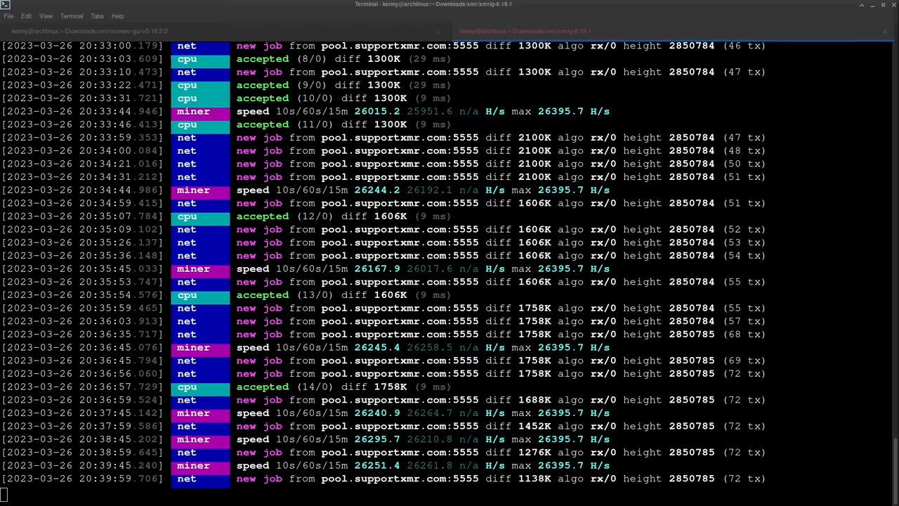
scroll(down, 3)
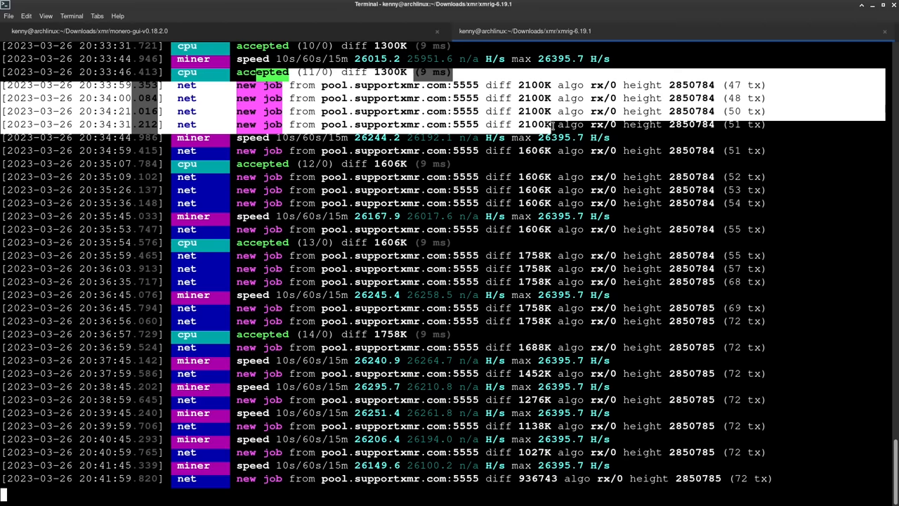
- Scroll to the 15th accepted share and highlight the 2100K job difficulty value
scroll(down, 3)
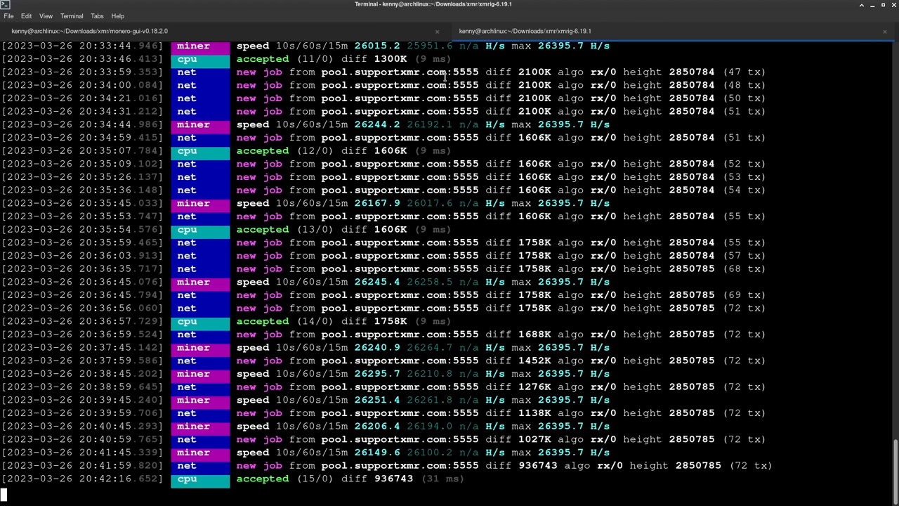
double_click(500, 71)
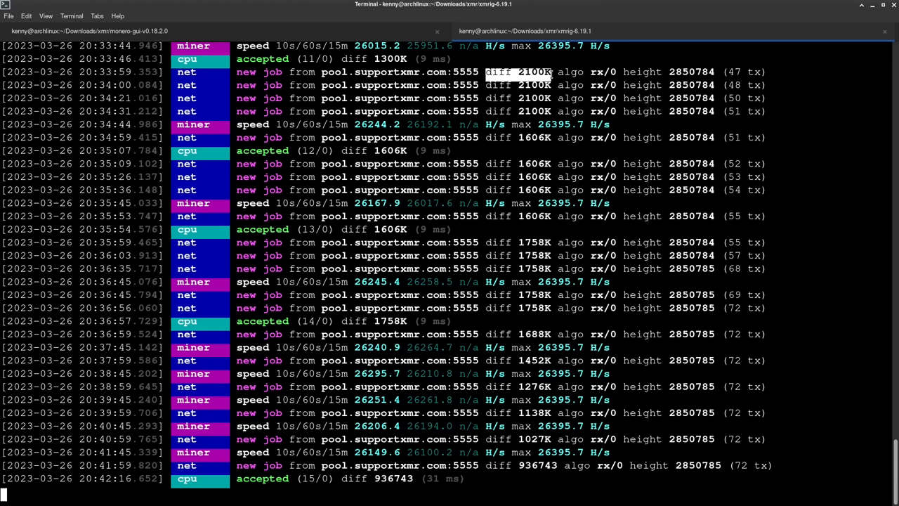